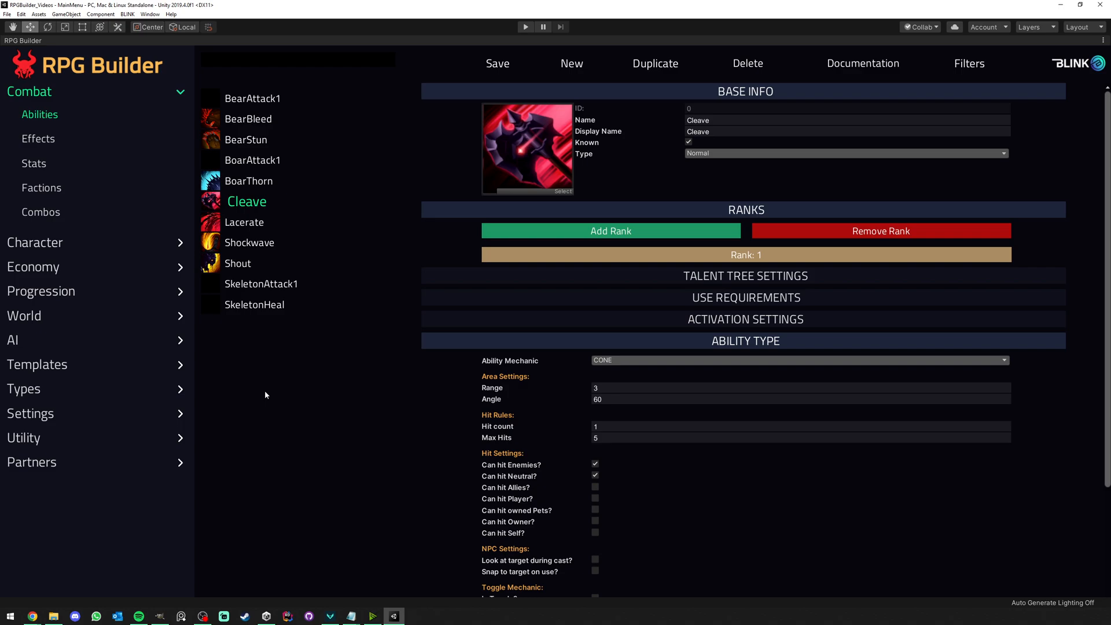
mouse_move(58, 404)
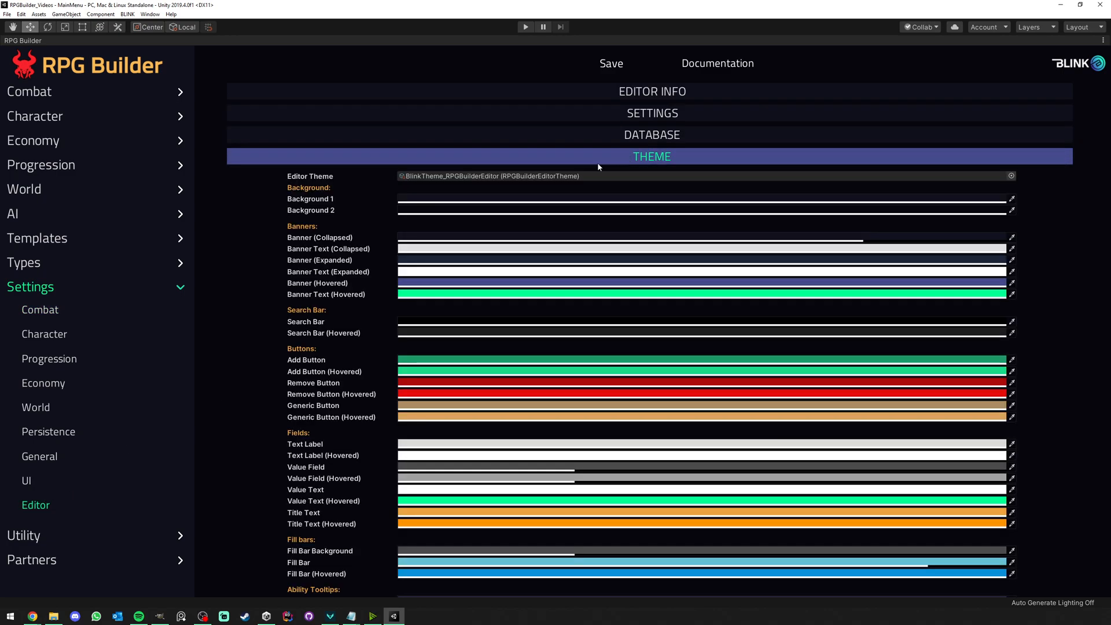
Scroll the Project window to the EditorThemes folder holding BlinkTheme_RPGBuilderEditor
scroll("down", 3)
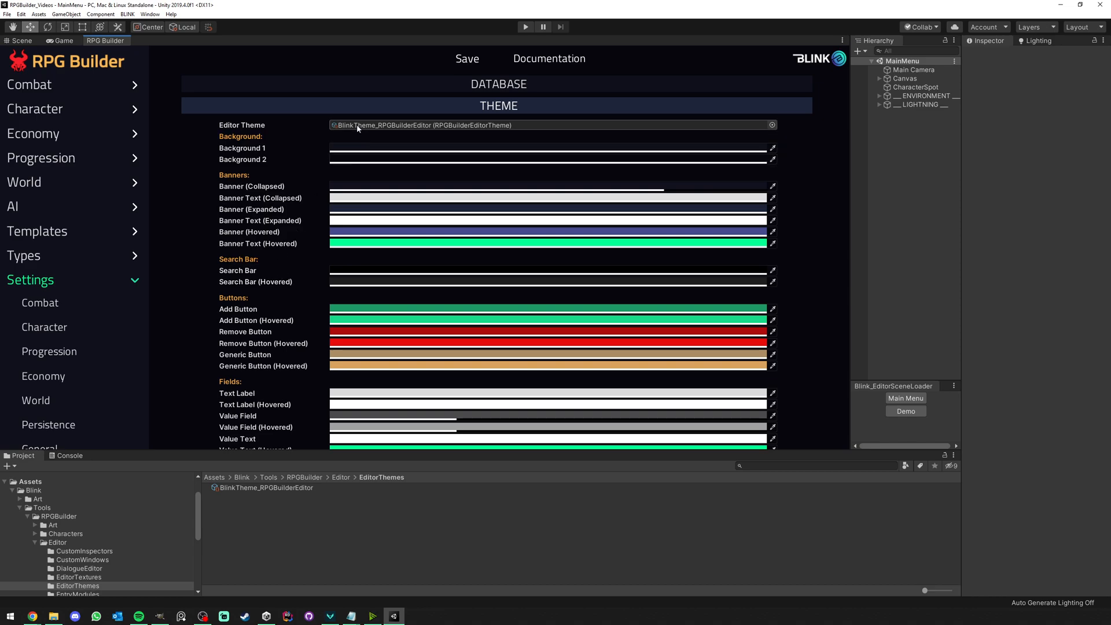
Duplicate BlinkTheme_RPGBuilderEditor and rename the copy DarkTheme_RPGBuilderEditor
left_click(265, 487)
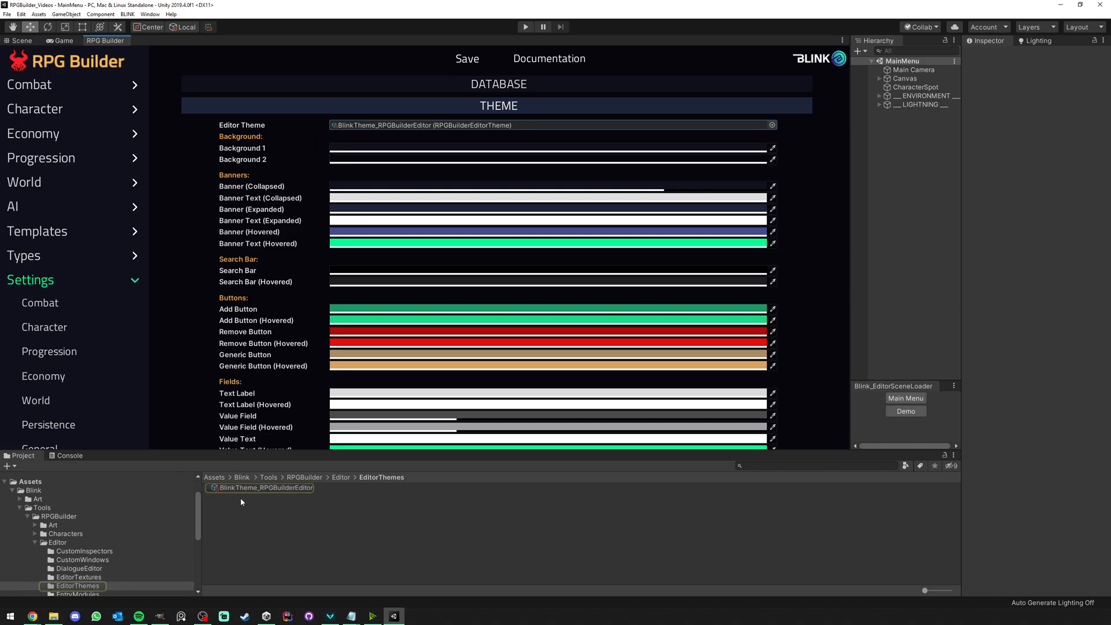
left_click(266, 487)
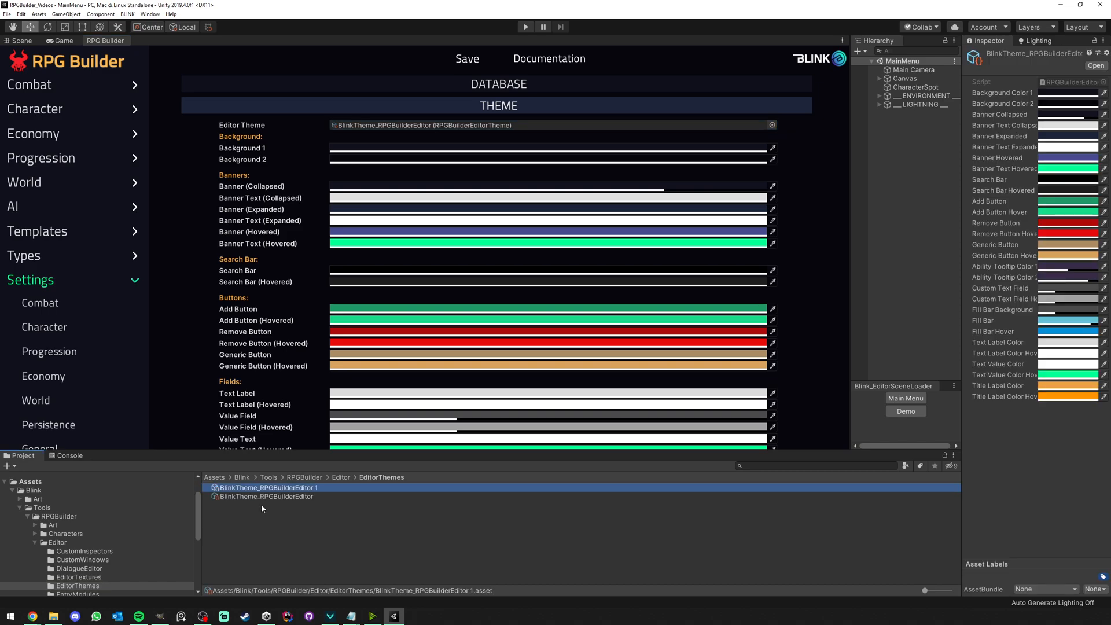
double_click(268, 488)
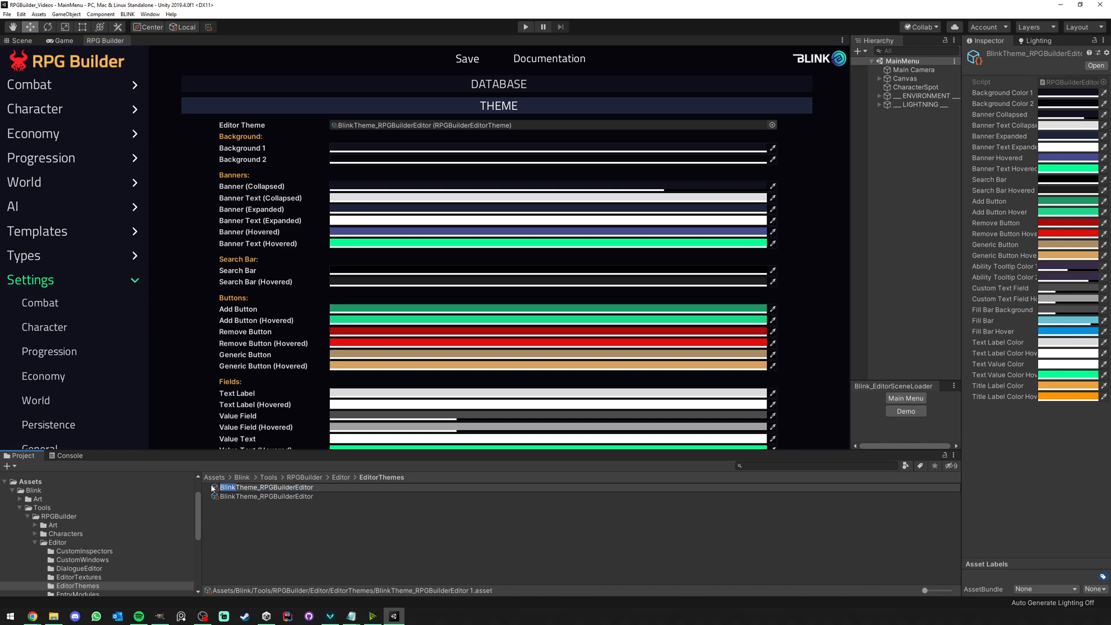
left_click(266, 496)
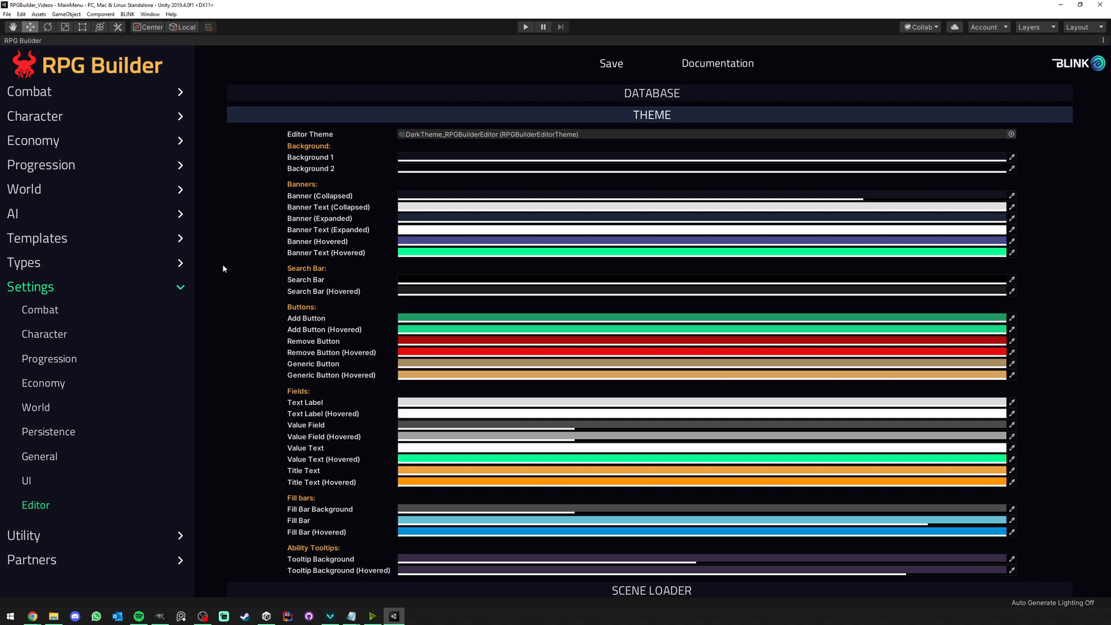
mouse_move(218, 233)
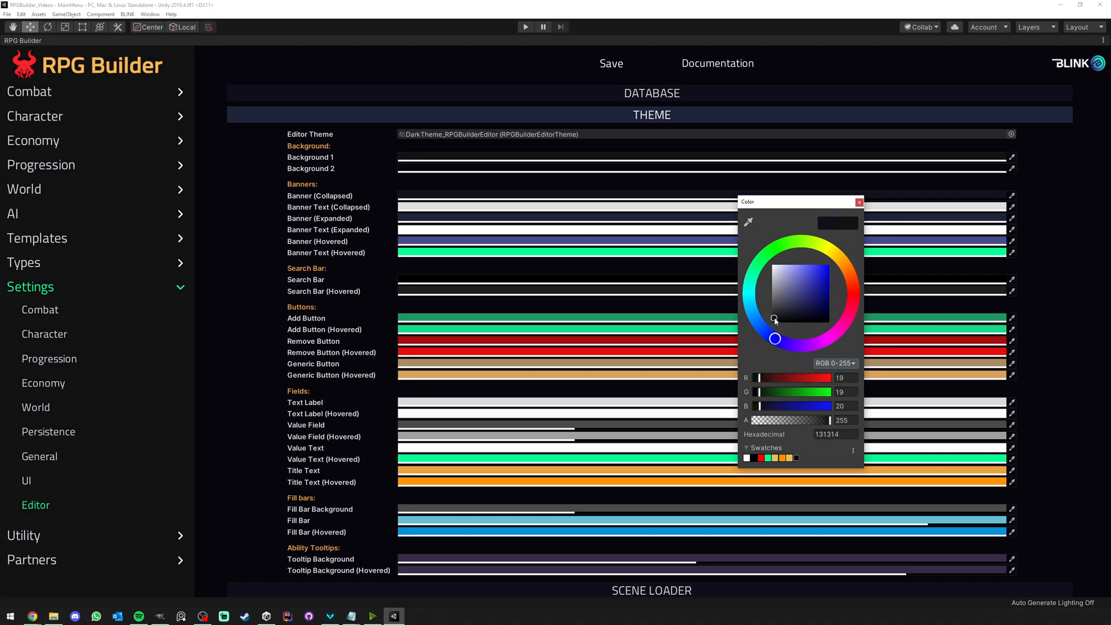
Set the DarkTheme background colour to near-black 06060E
left_click_drag(774, 319, 772, 315)
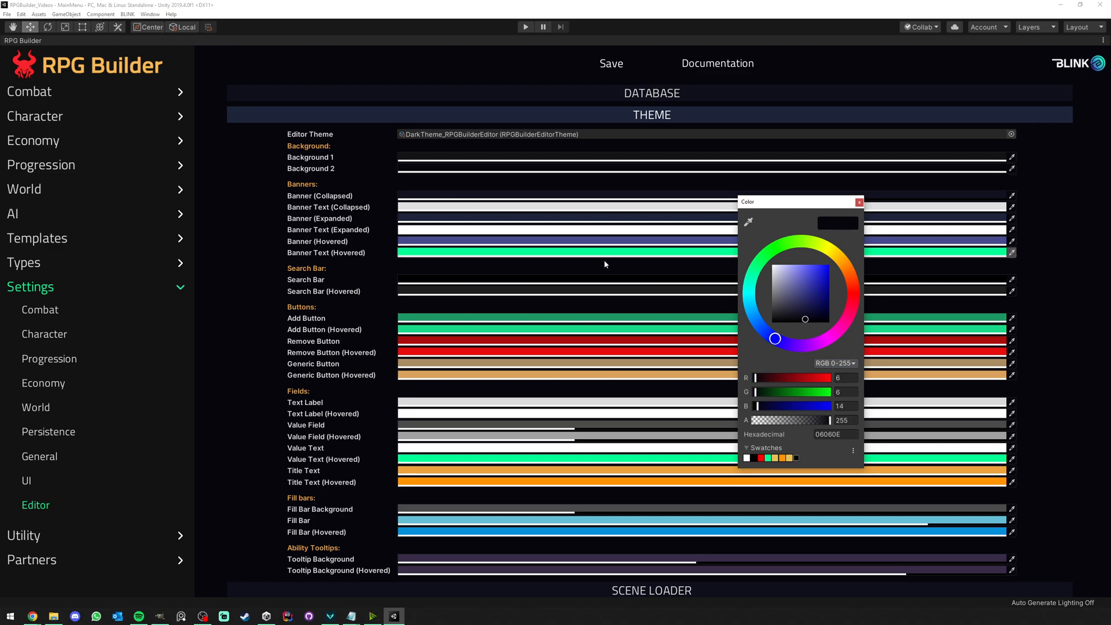
left_click(772, 319)
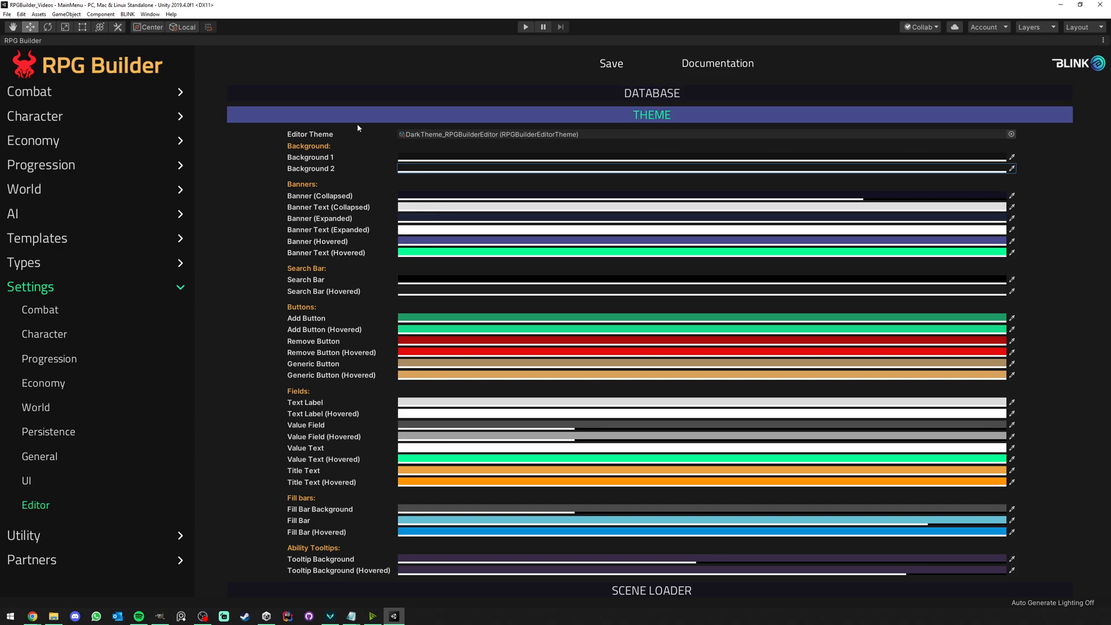
left_click(1009, 157)
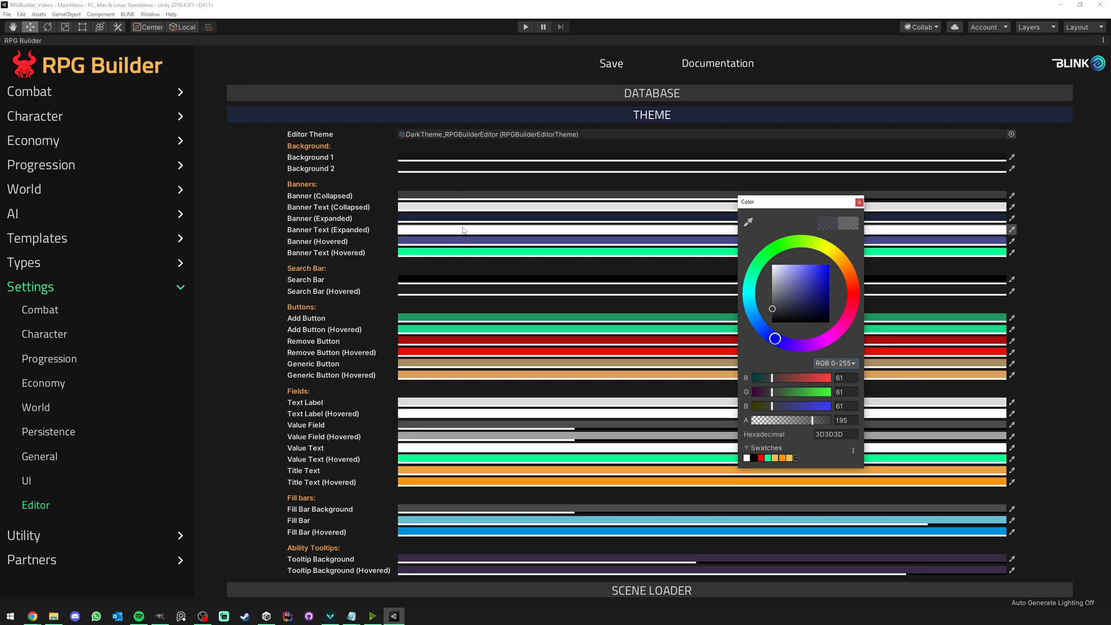
Recolour the banners to dark grey and a tan hovered tone
left_click(841, 259)
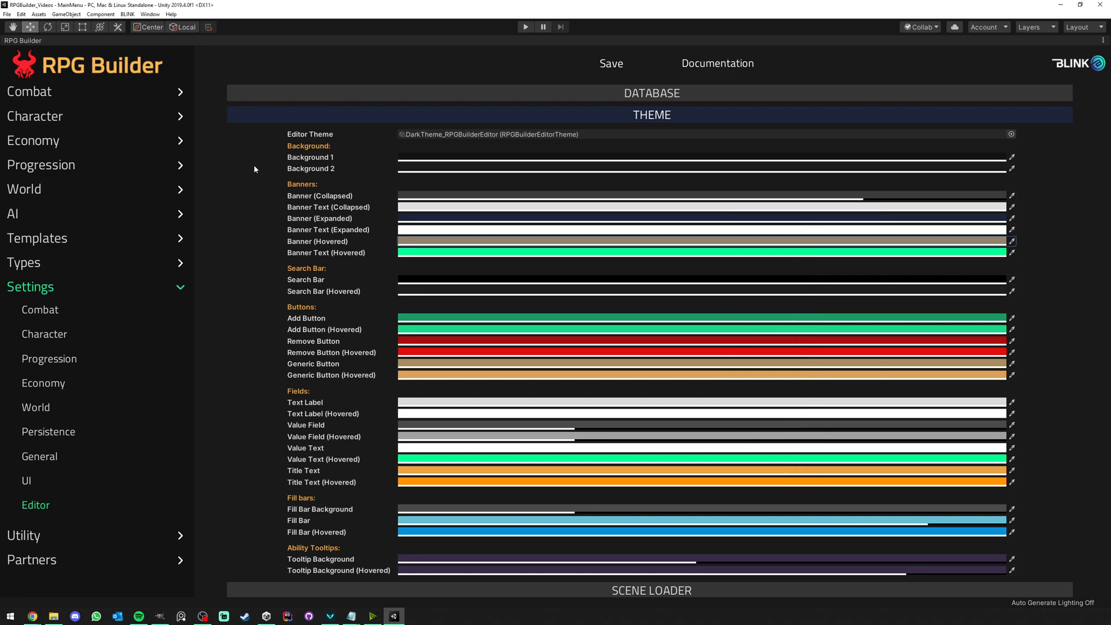
mouse_move(314, 306)
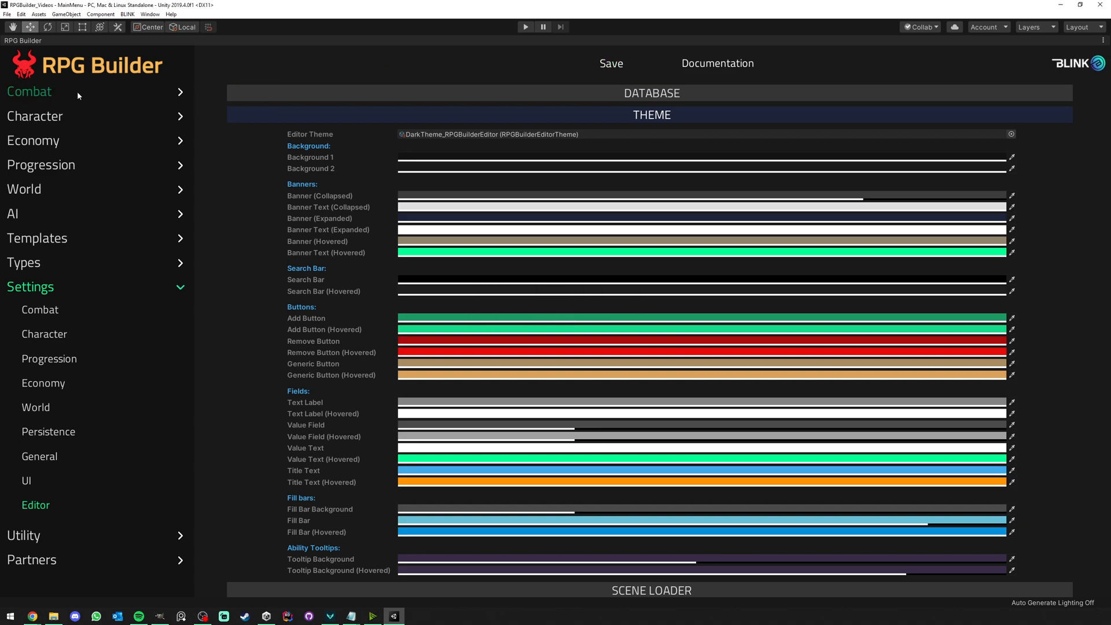
Preview the theme on Combat Abilities and Bear's phase abilities, then return to Settings
left_click(29, 90)
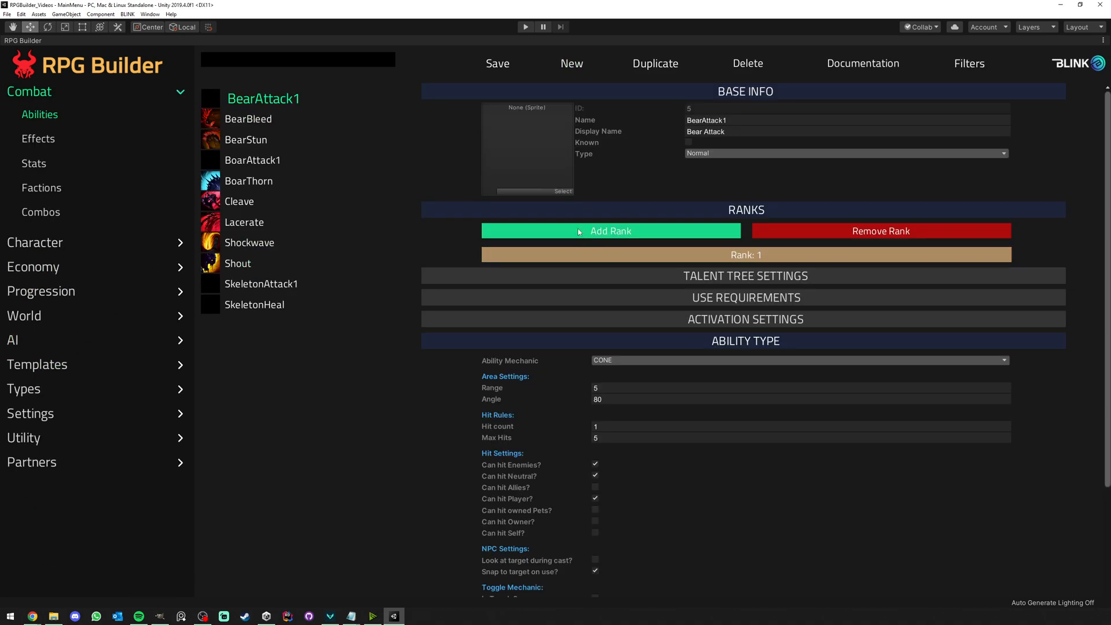
mouse_move(41, 291)
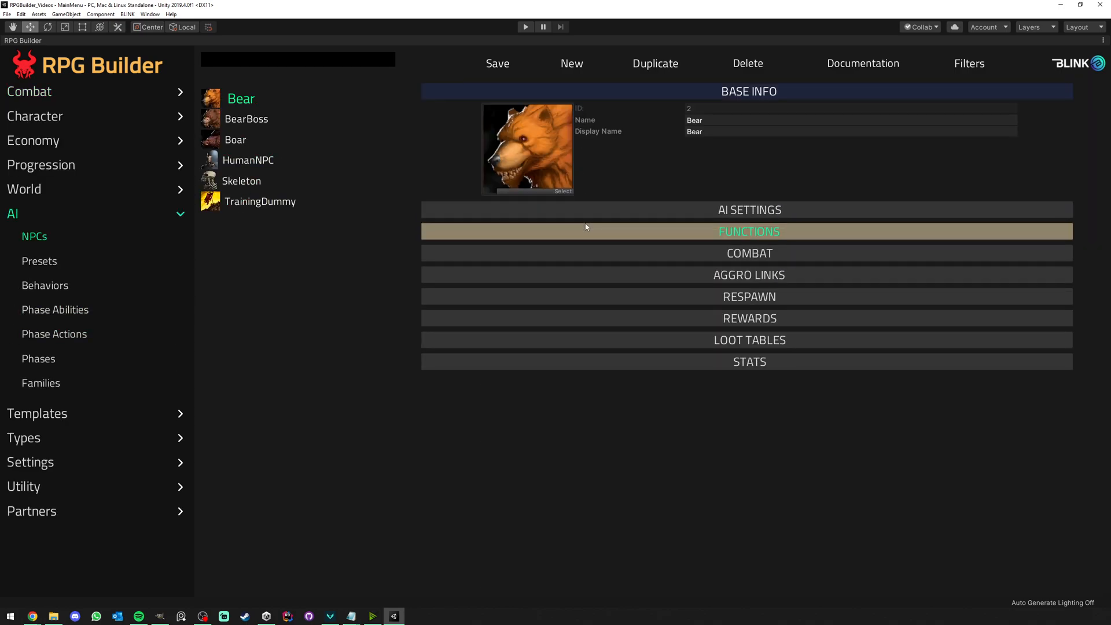
left_click(39, 261)
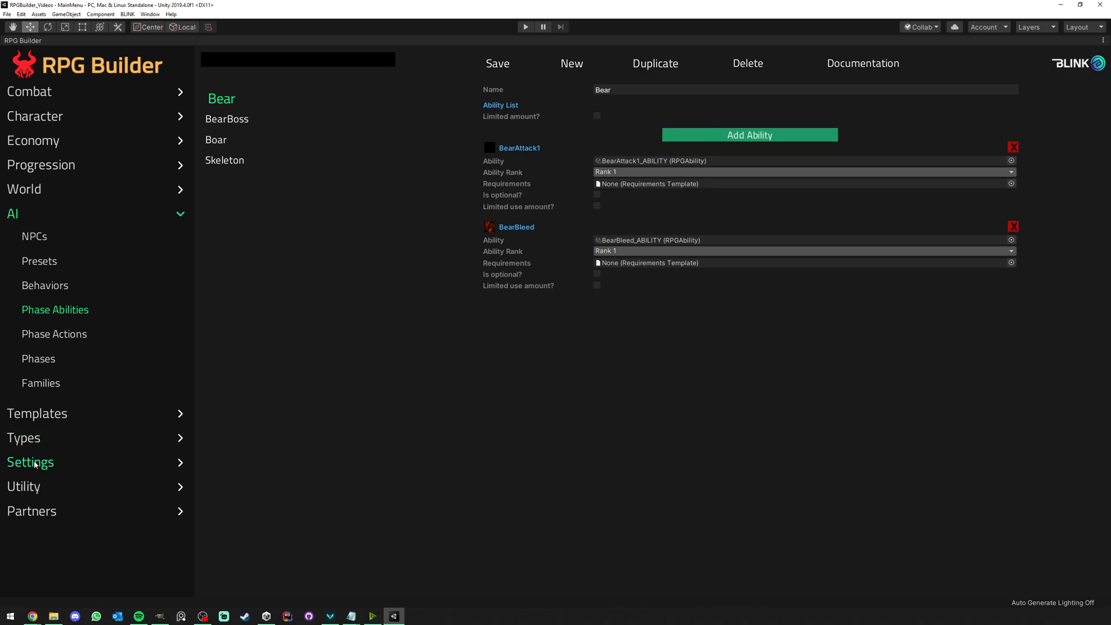
left_click(29, 462)
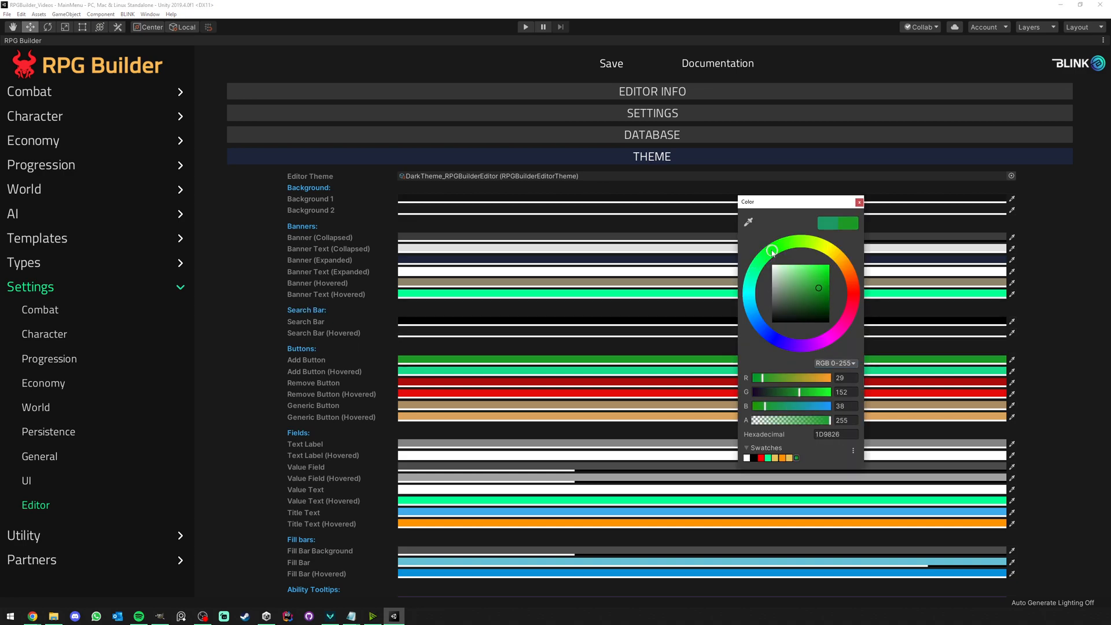
Apply a green colour to the theme's Add Button
left_click(853, 294)
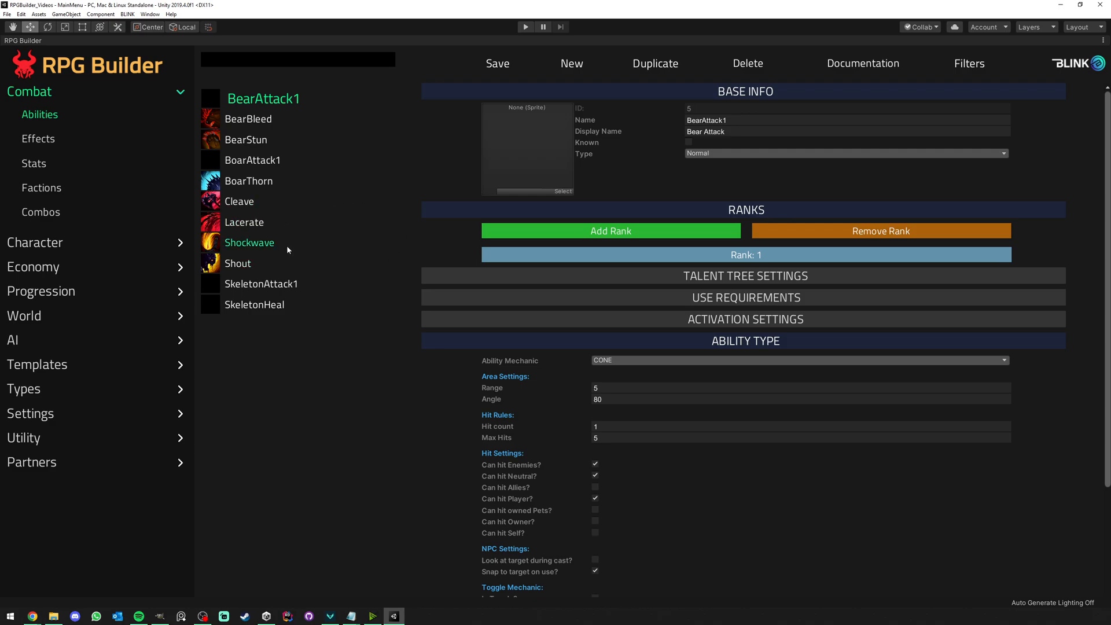
mouse_move(33, 267)
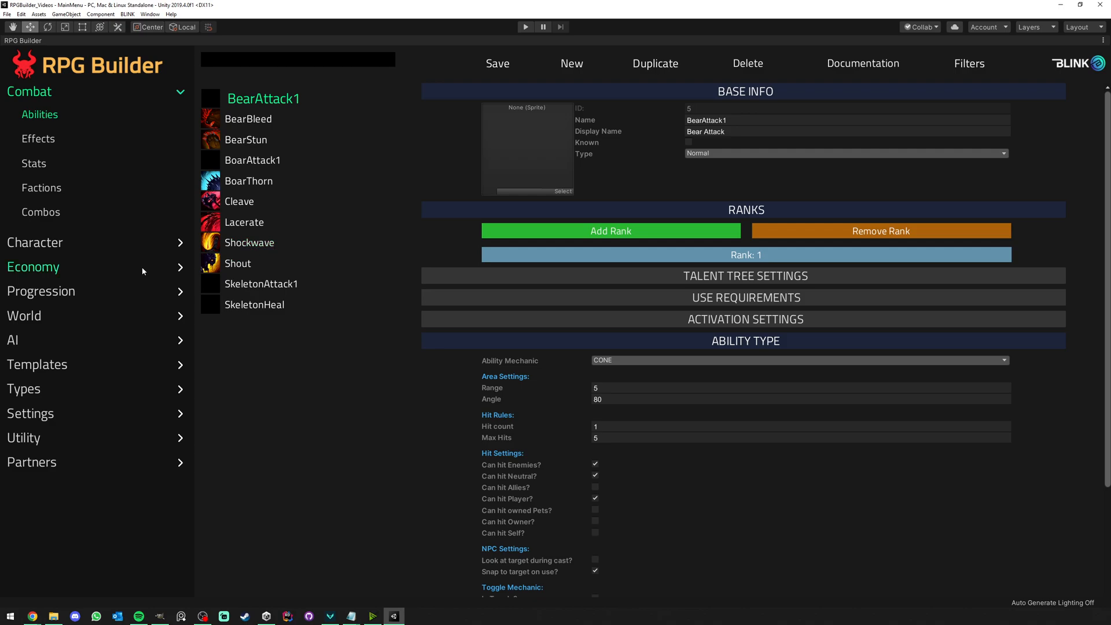